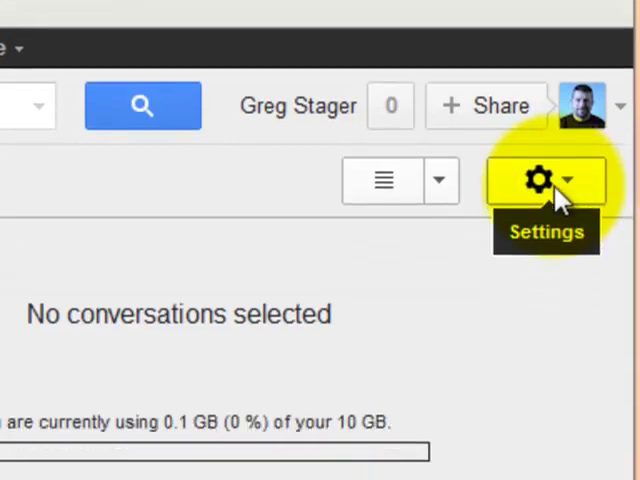
Open Gmail's full Settings page from the gear menu, landing on the General tab
click(440, 110)
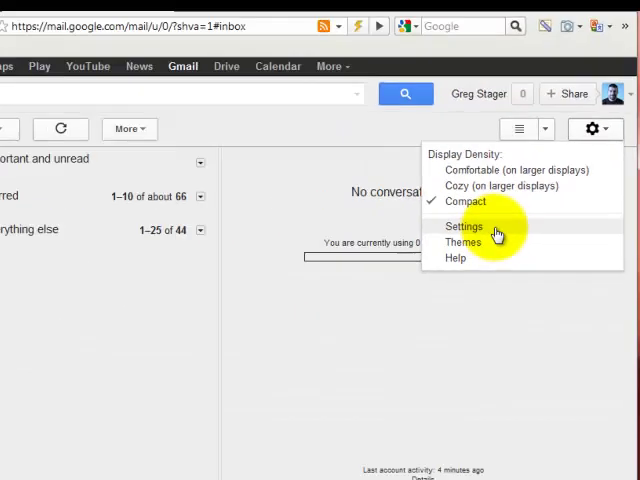
click(463, 226)
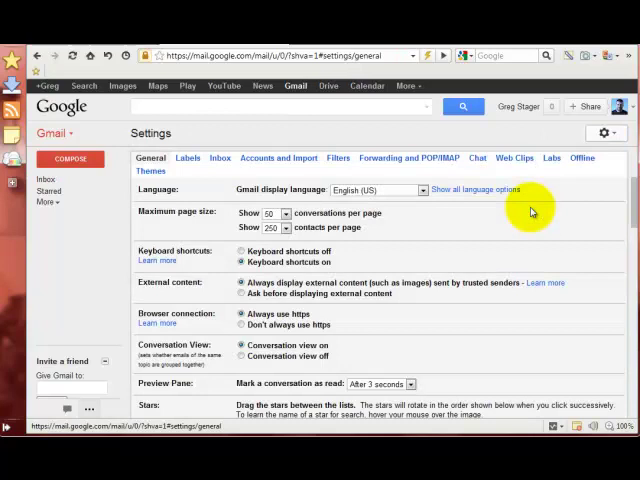
mouse_move(170, 160)
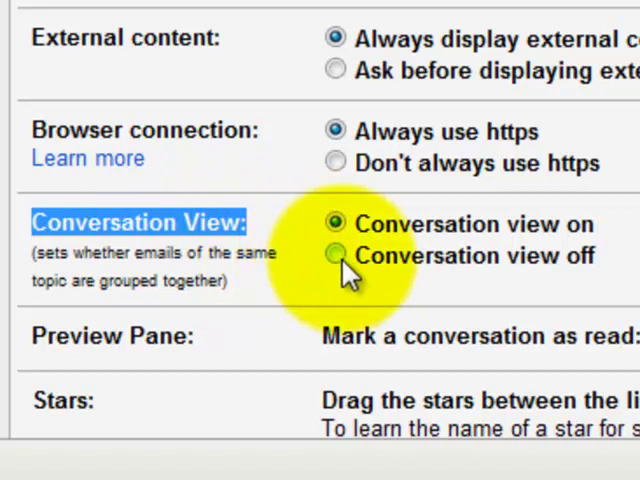
Select 'Conversation view off' on the General settings tab
click(335, 255)
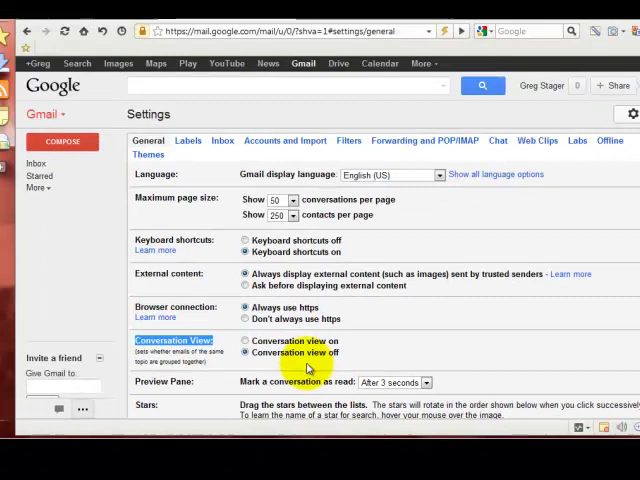
Save the General settings change at the bottom of the page and return to the inbox
scroll(down, 3)
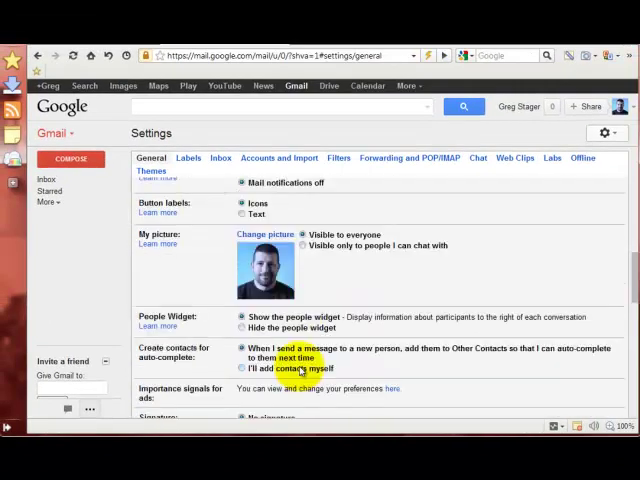
scroll(down, 3)
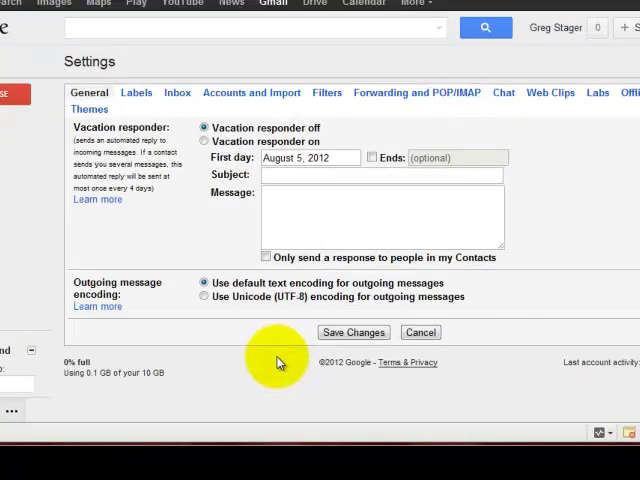
click(353, 332)
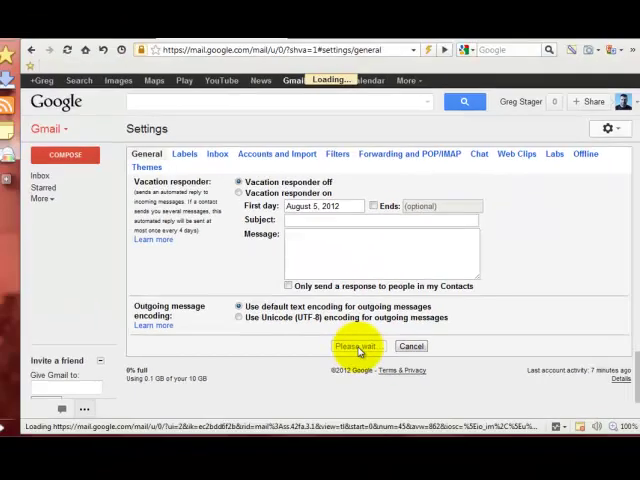
click(356, 346)
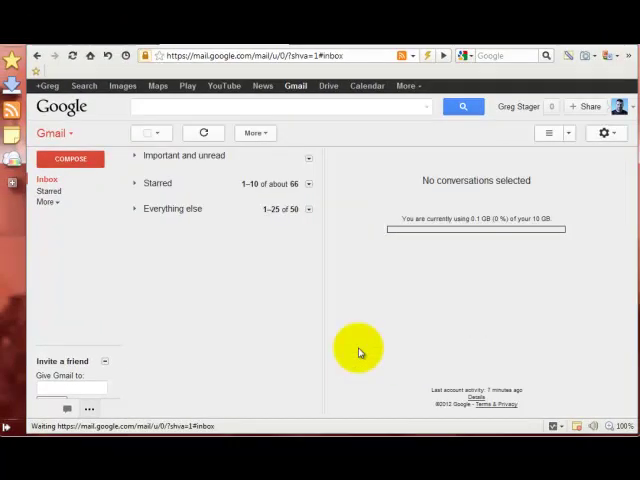